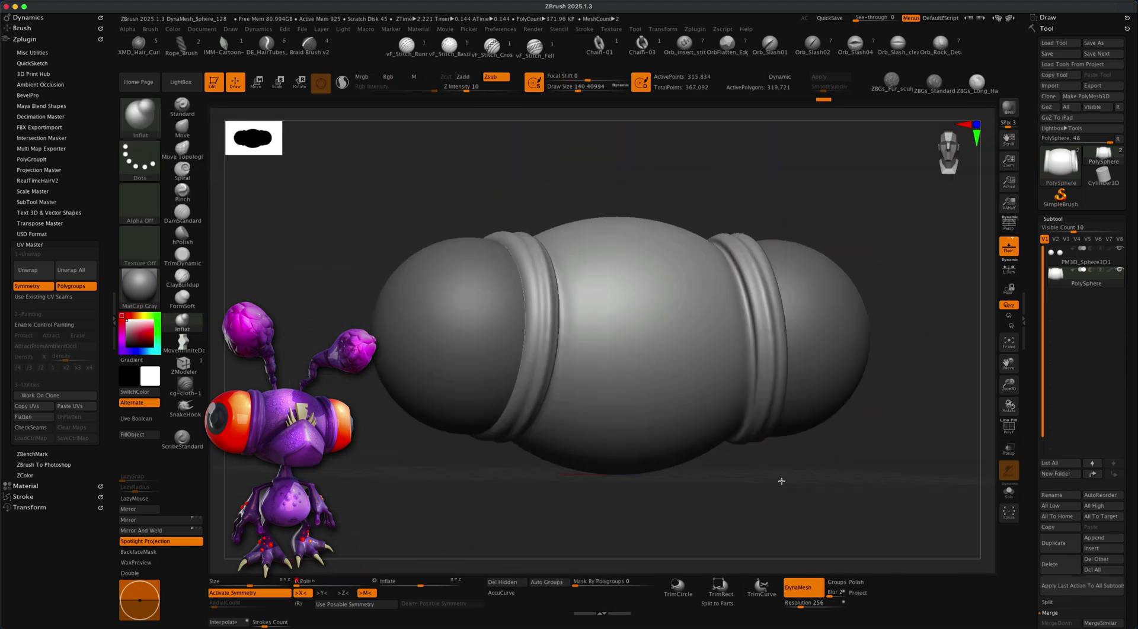
Append a faceted PM3D sphere subtool on the front of the capsule body.
click(257, 83)
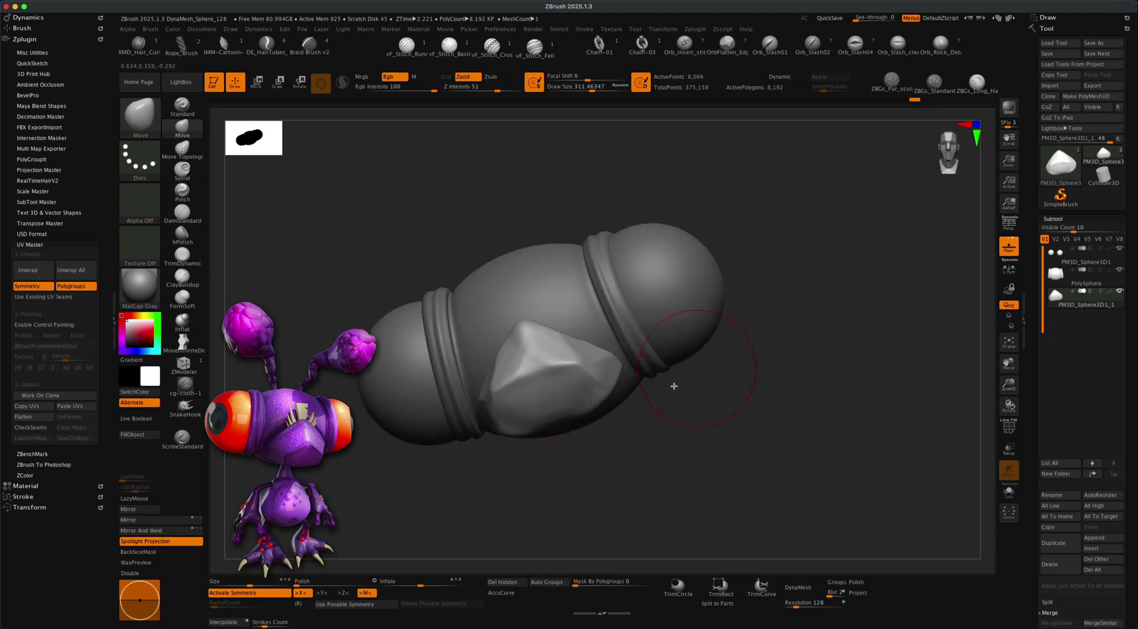
Deform a PM3D cube into an angular V-shaped jaw plate with a small notch.
click(798, 587)
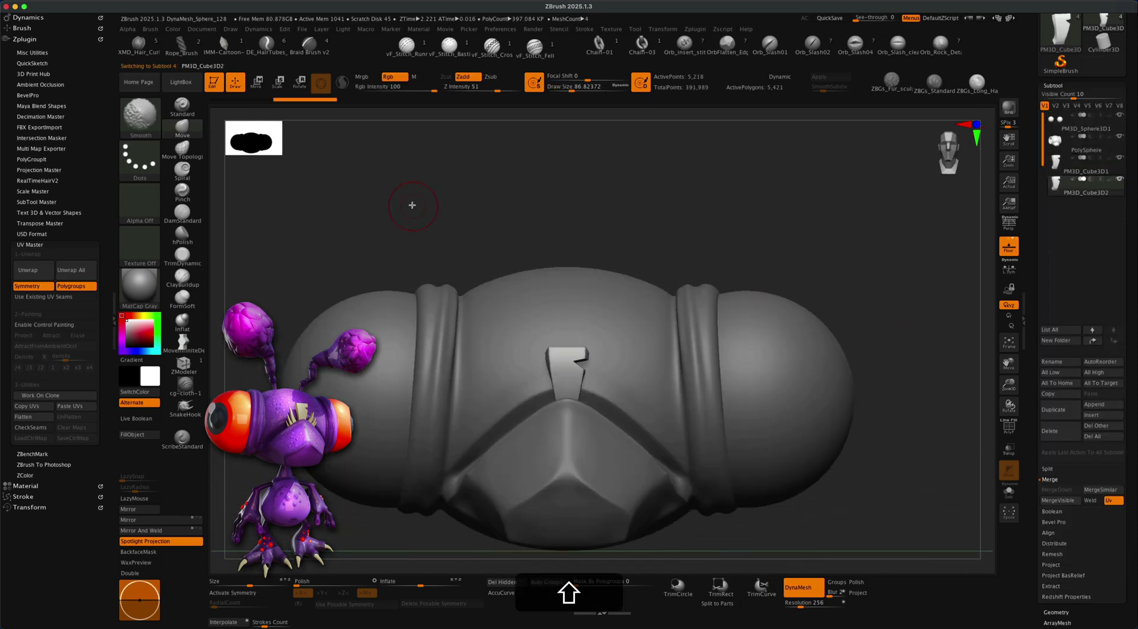
Draw a ridged curved antenna stalk with a round bulb atop the head.
drag(406, 218, 637, 480)
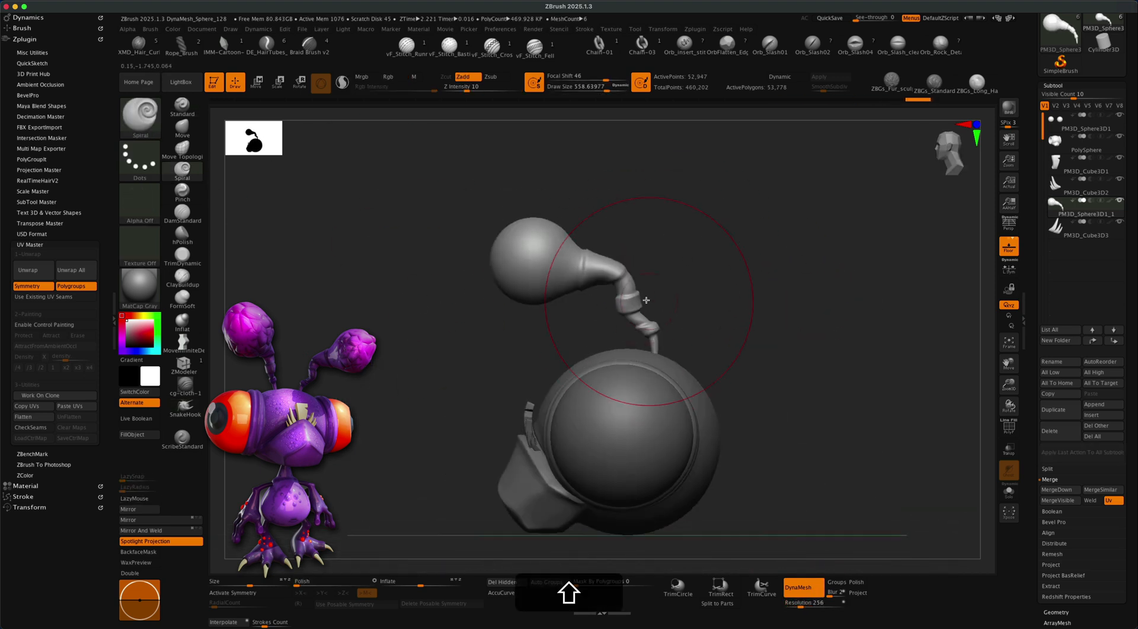
Mirror the antenna, add bumpy bulb texture, and append a sphere beneath the jaw.
click(407, 265)
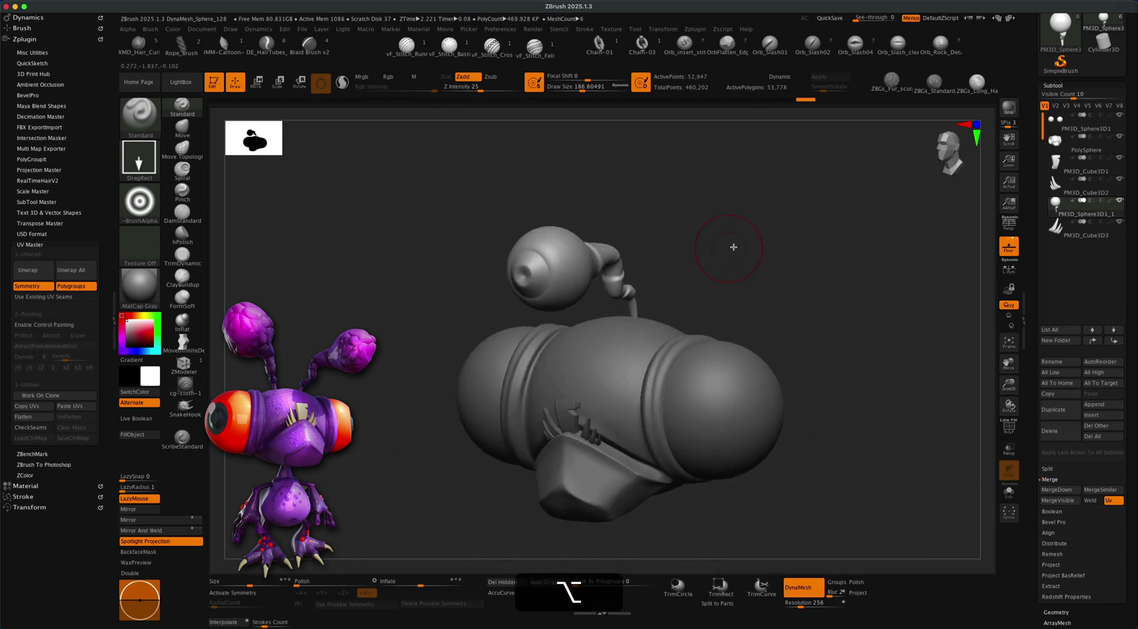
click(256, 81)
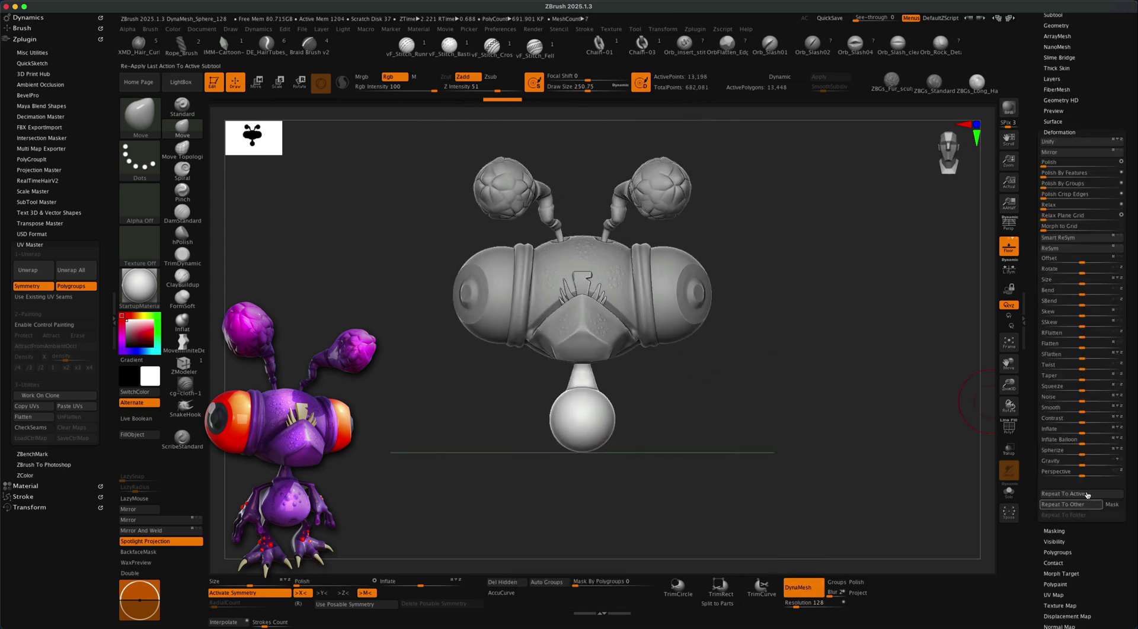
Append a ZSphere subtool from the Tool palette subtool list.
click(1082, 450)
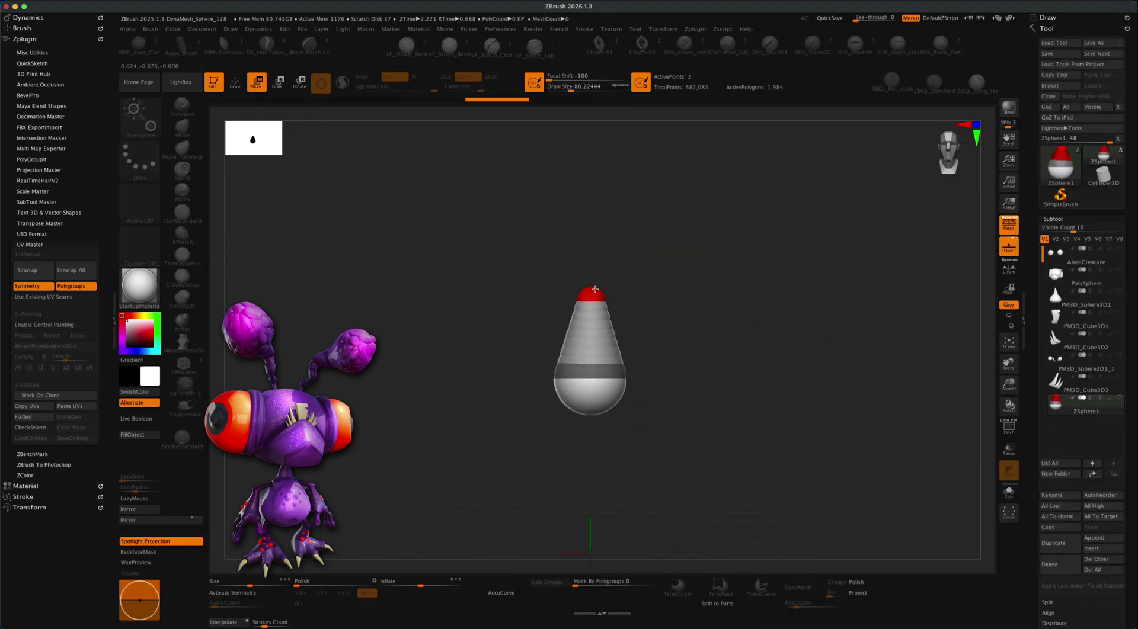
Build three ZSphere toe chains, adaptive-skin them, and add curved cone claws.
drag(594, 290, 660, 324)
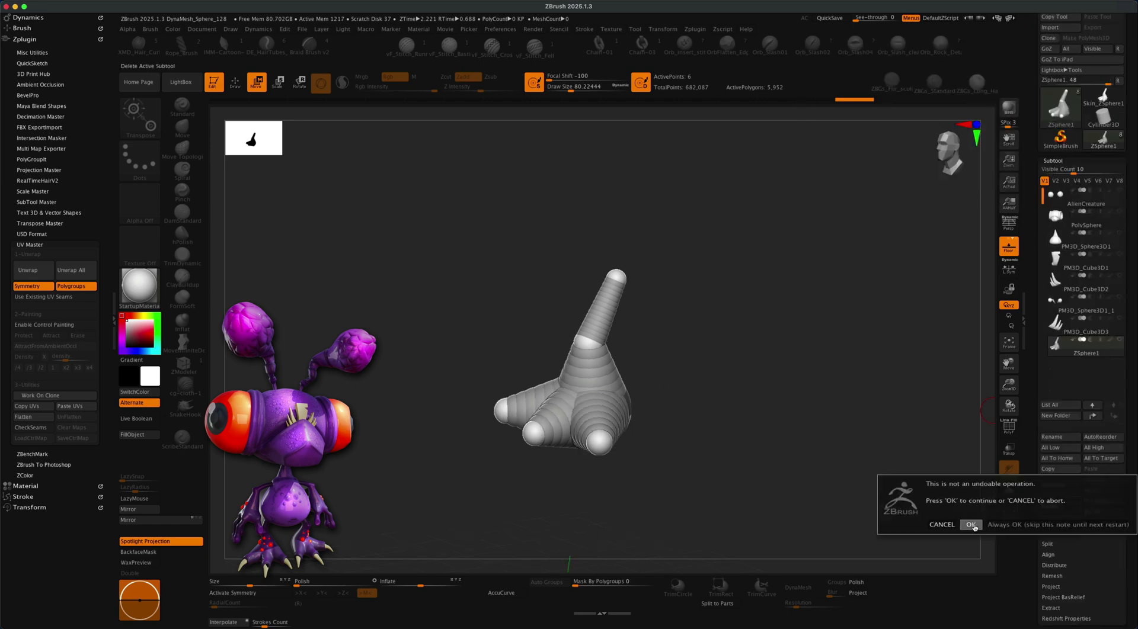
click(971, 525)
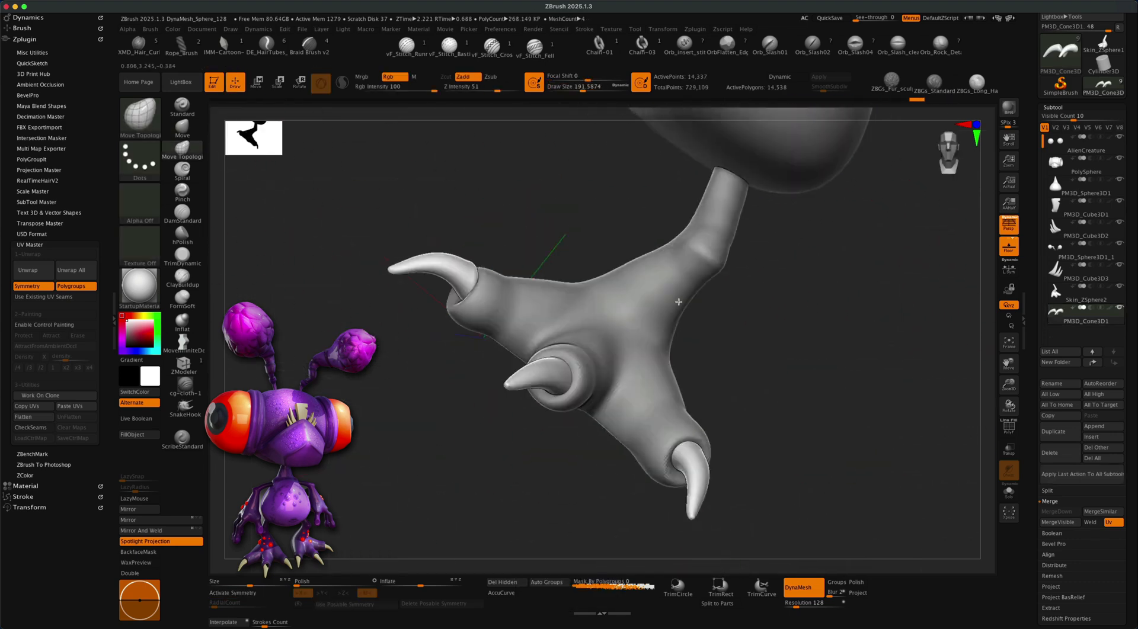
Make two red-filled eyeball spheres, one with an inflated pupil ring.
drag(679, 301, 584, 463)
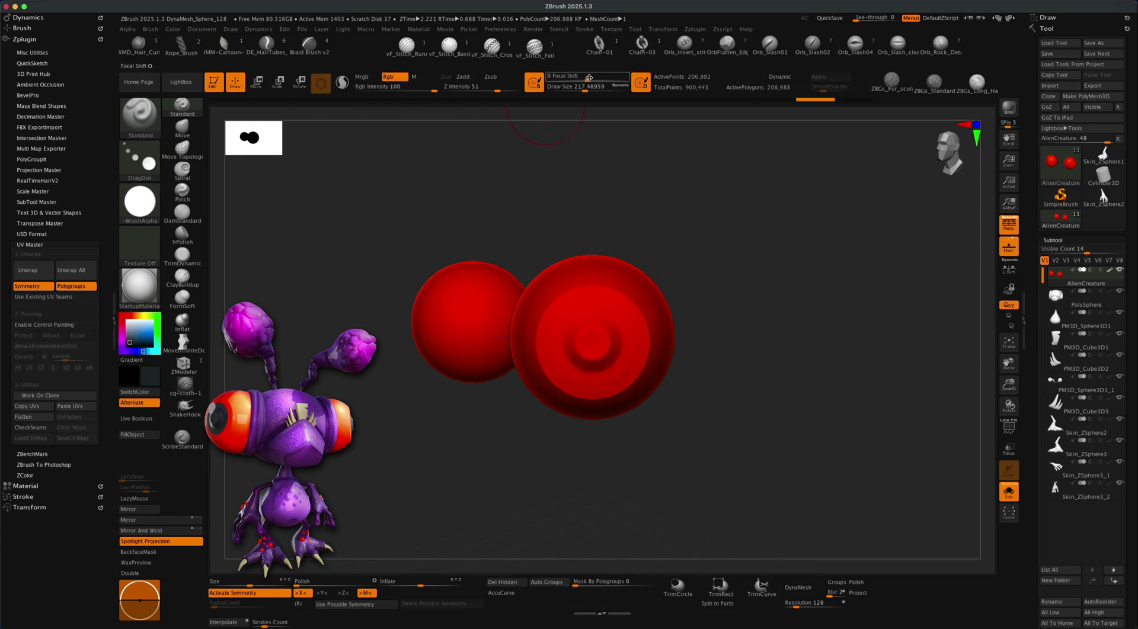
Polypaint purple body, red eyes, pale claws with ToyPlastic material, and adjust the lighting.
click(1086, 305)
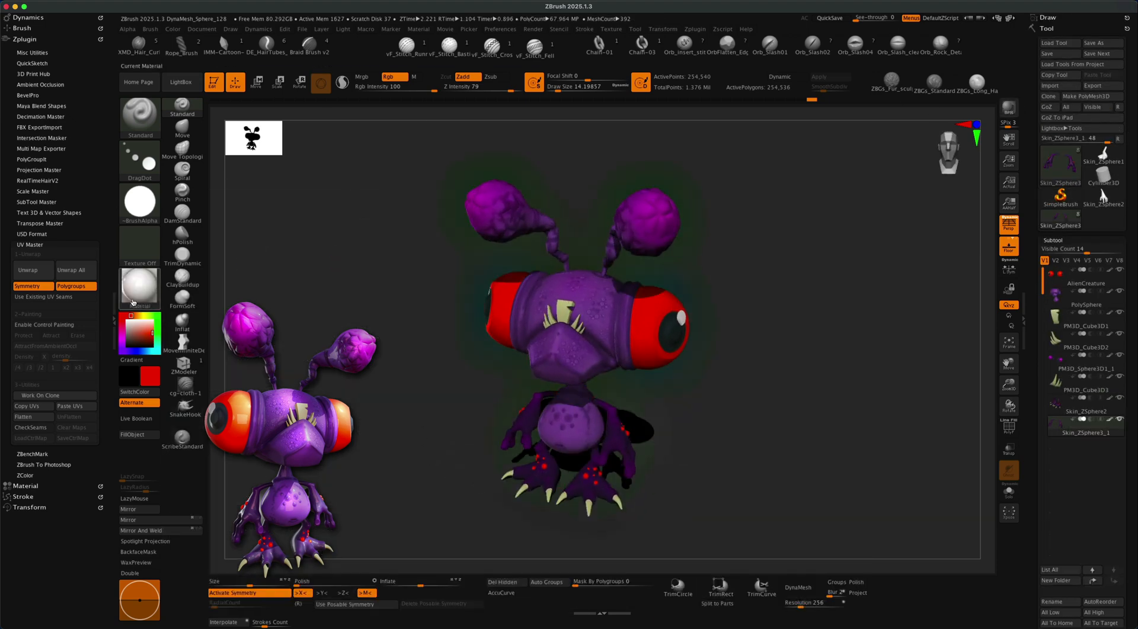
click(341, 29)
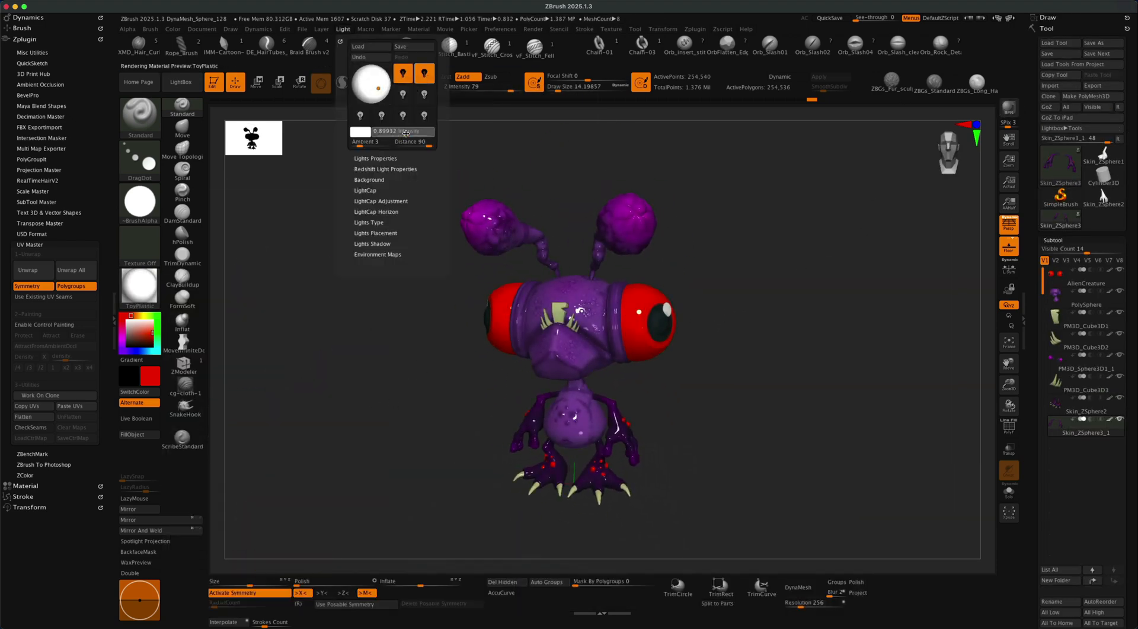